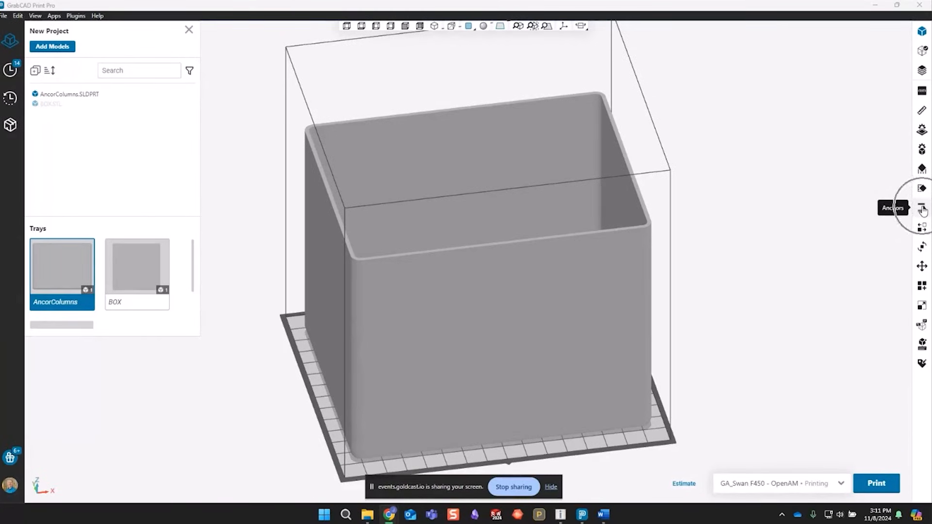
# Select the Anchors tool for the AncorColumns model to begin anchor placement.
pyautogui.click(923, 208)
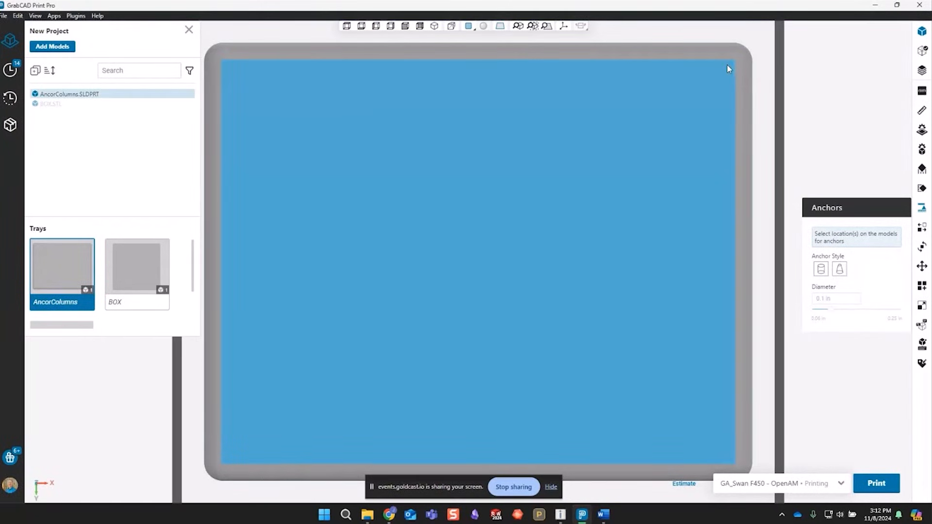
# Place 0.1 in cylindrical anchors at corners and edges of the bucket's bottom face.
pyautogui.click(727, 72)
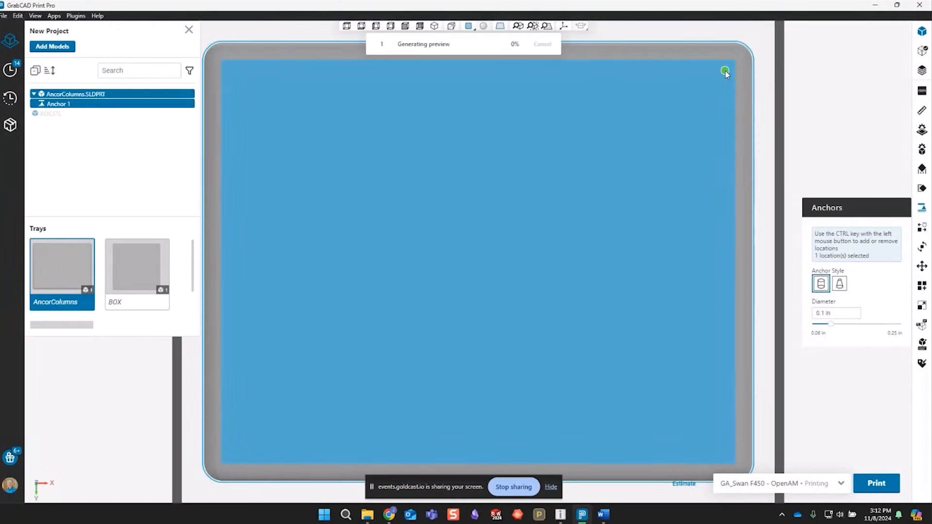
pyautogui.click(708, 70)
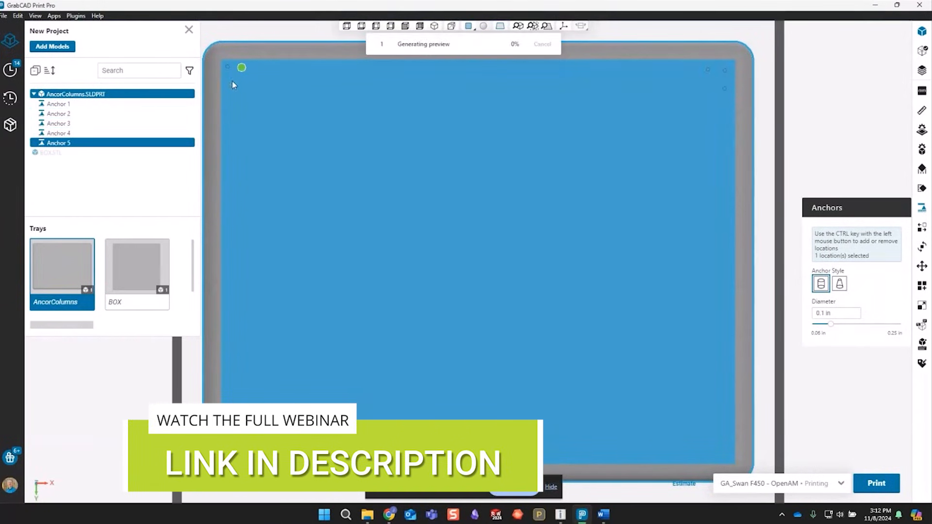
pyautogui.click(227, 83)
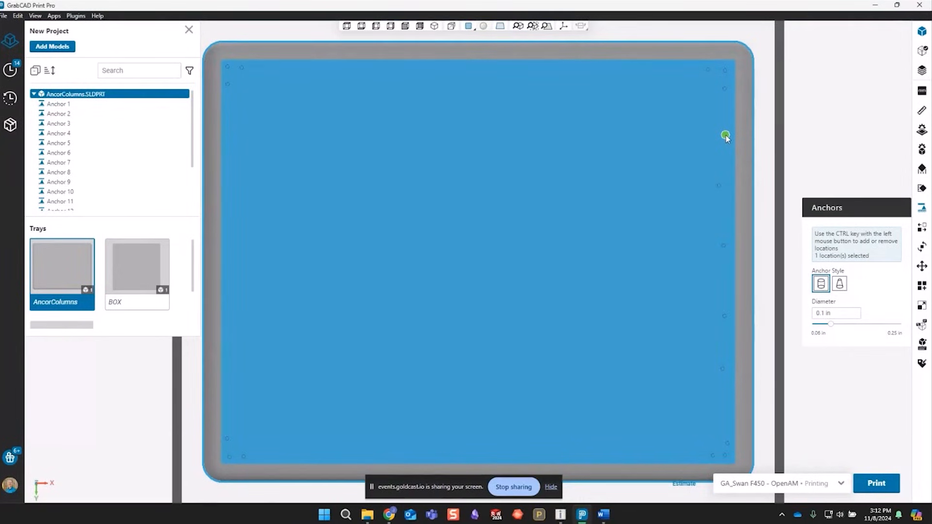
pyautogui.moveTo(661, 148)
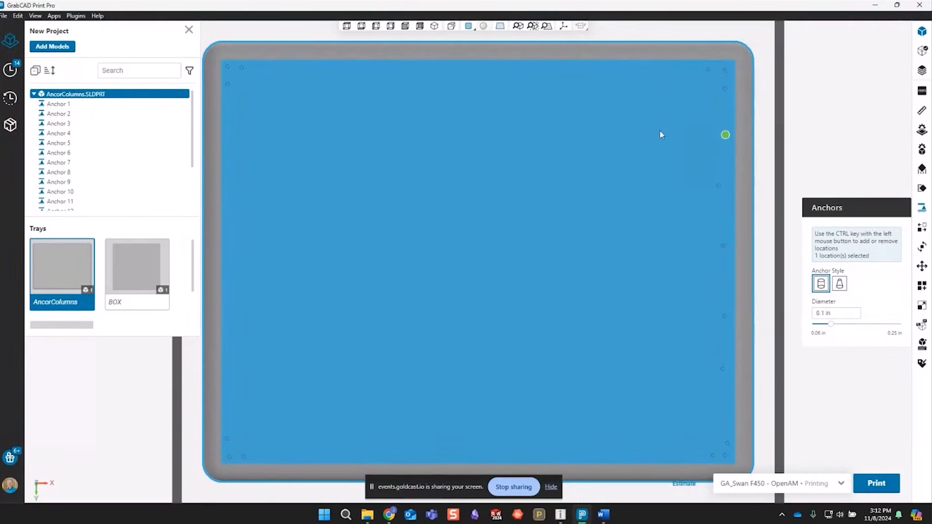
pyautogui.moveTo(894, 78)
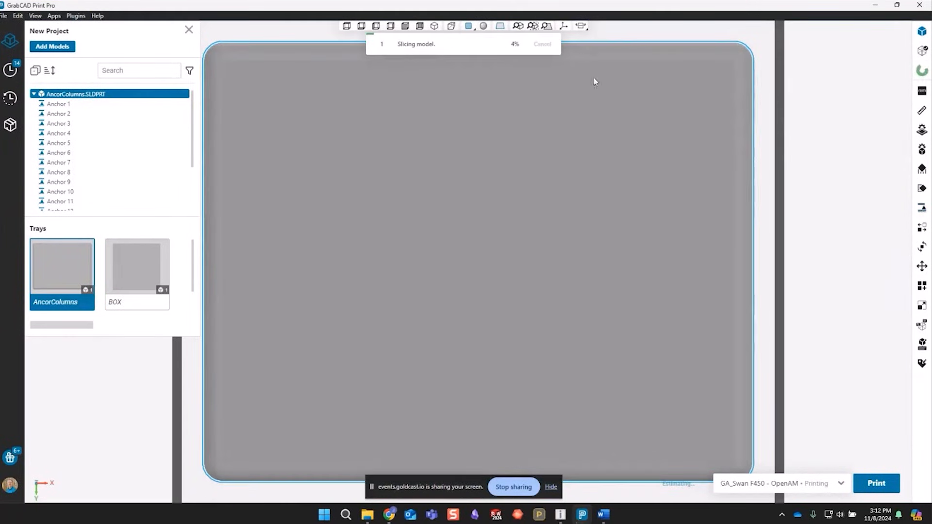
pyautogui.moveTo(600, 95)
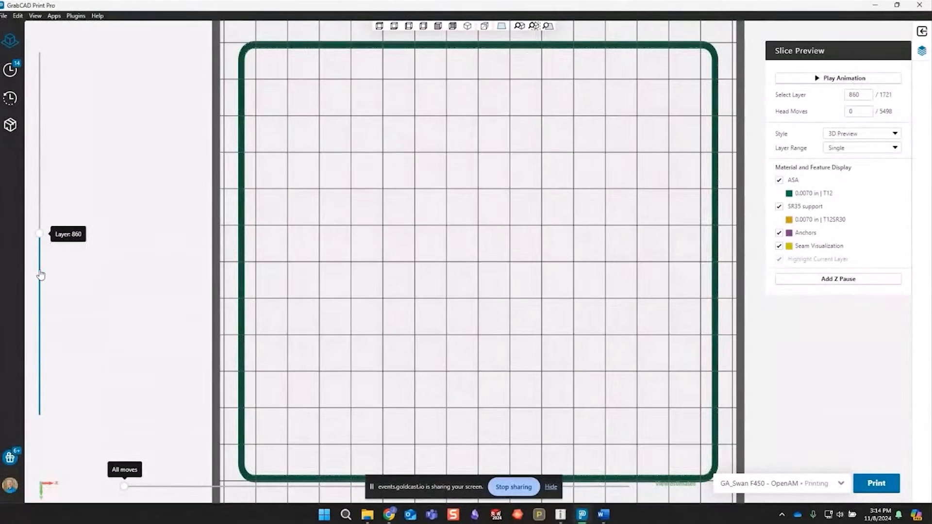
# Move the layer slider to layer 1 of 1721 to see the round anchor columns.
pyautogui.moveTo(38, 233); pyautogui.dragTo(39, 415)
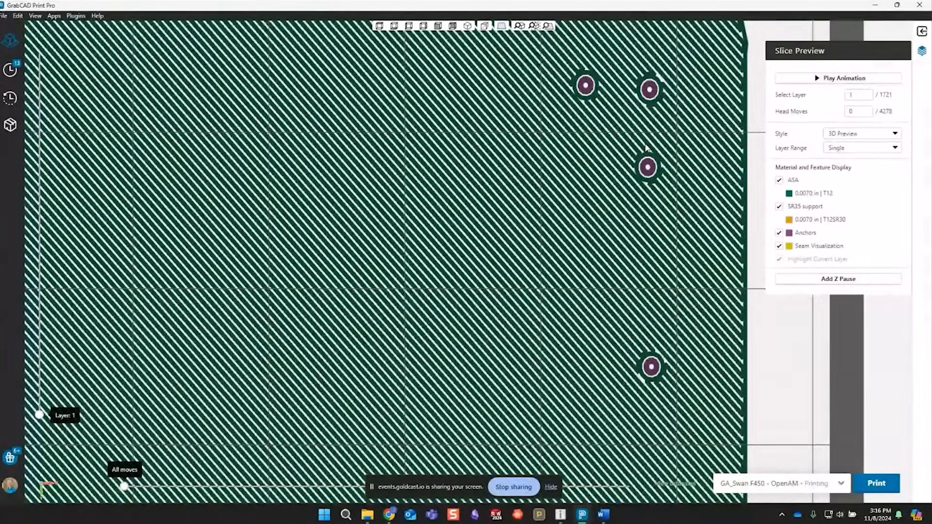
pyautogui.moveTo(460, 219)
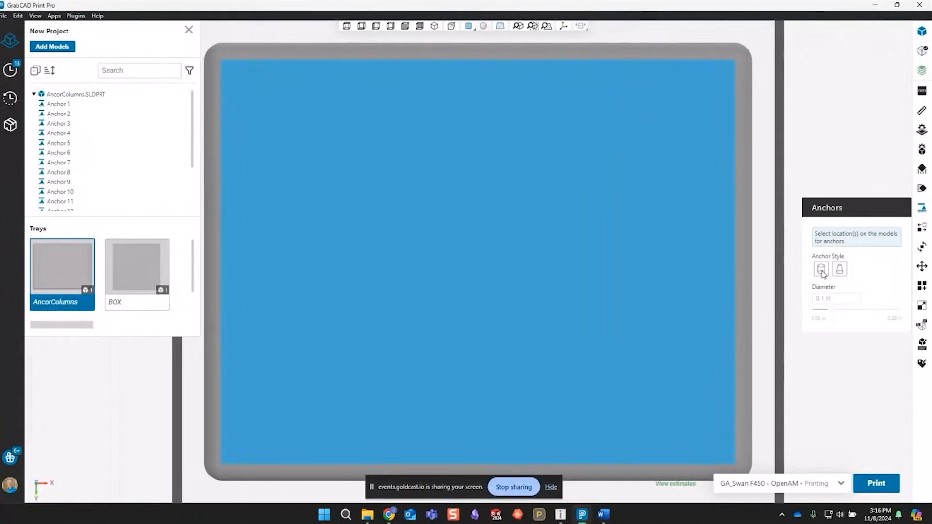
pyautogui.moveTo(821, 270)
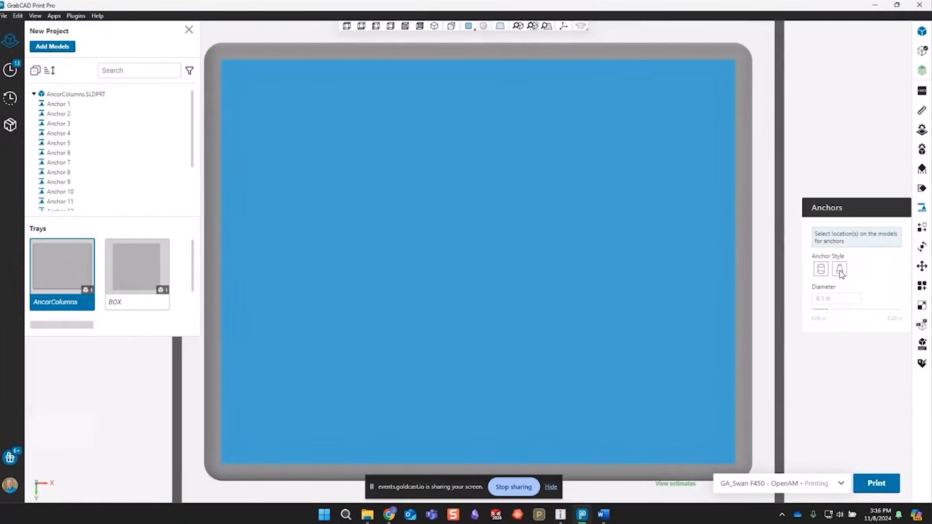
pyautogui.moveTo(839, 270)
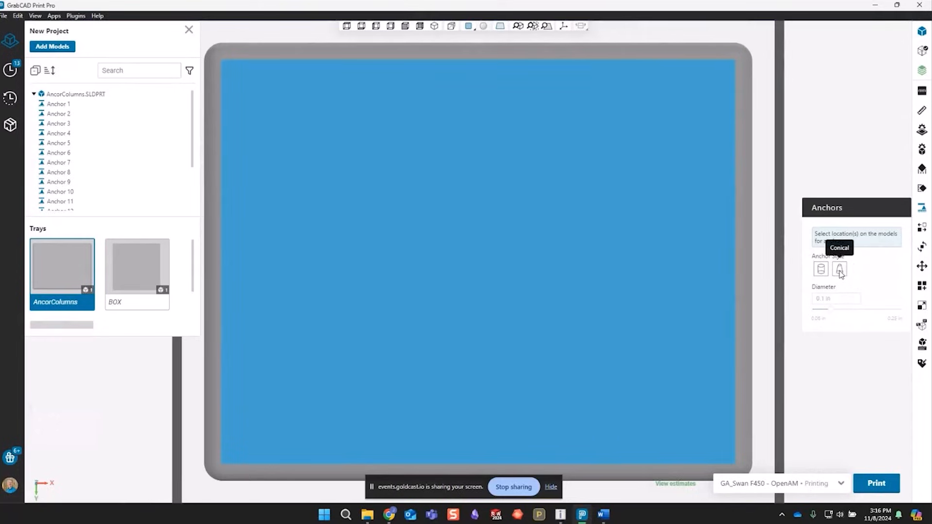